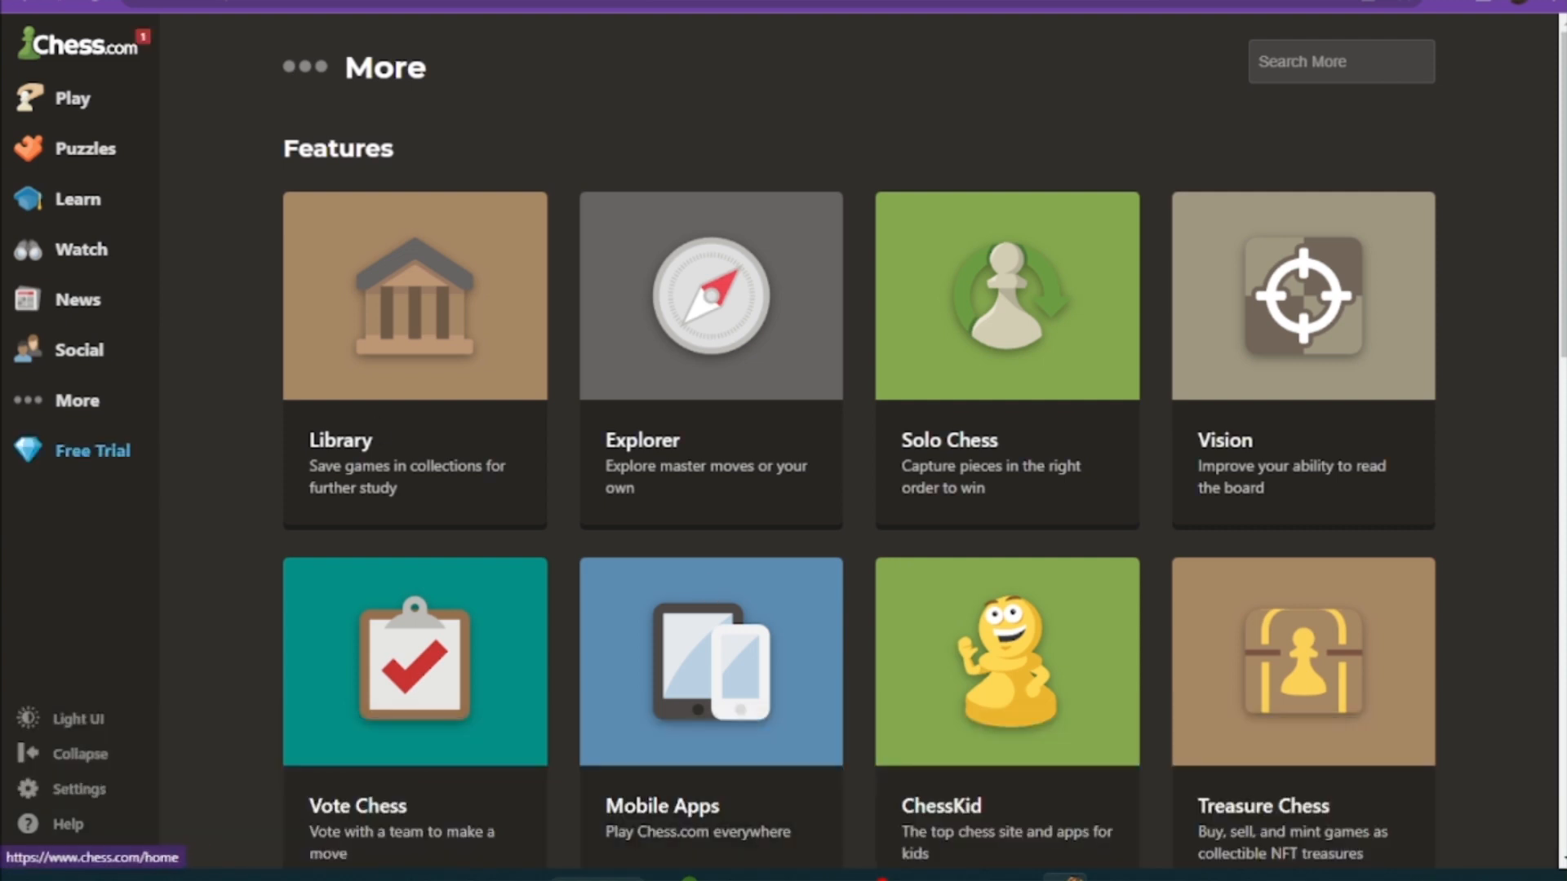
Bring up the account menu with Home, Membership, Messages, Stats, Awards, Profile and Log Out
left_click(77, 401)
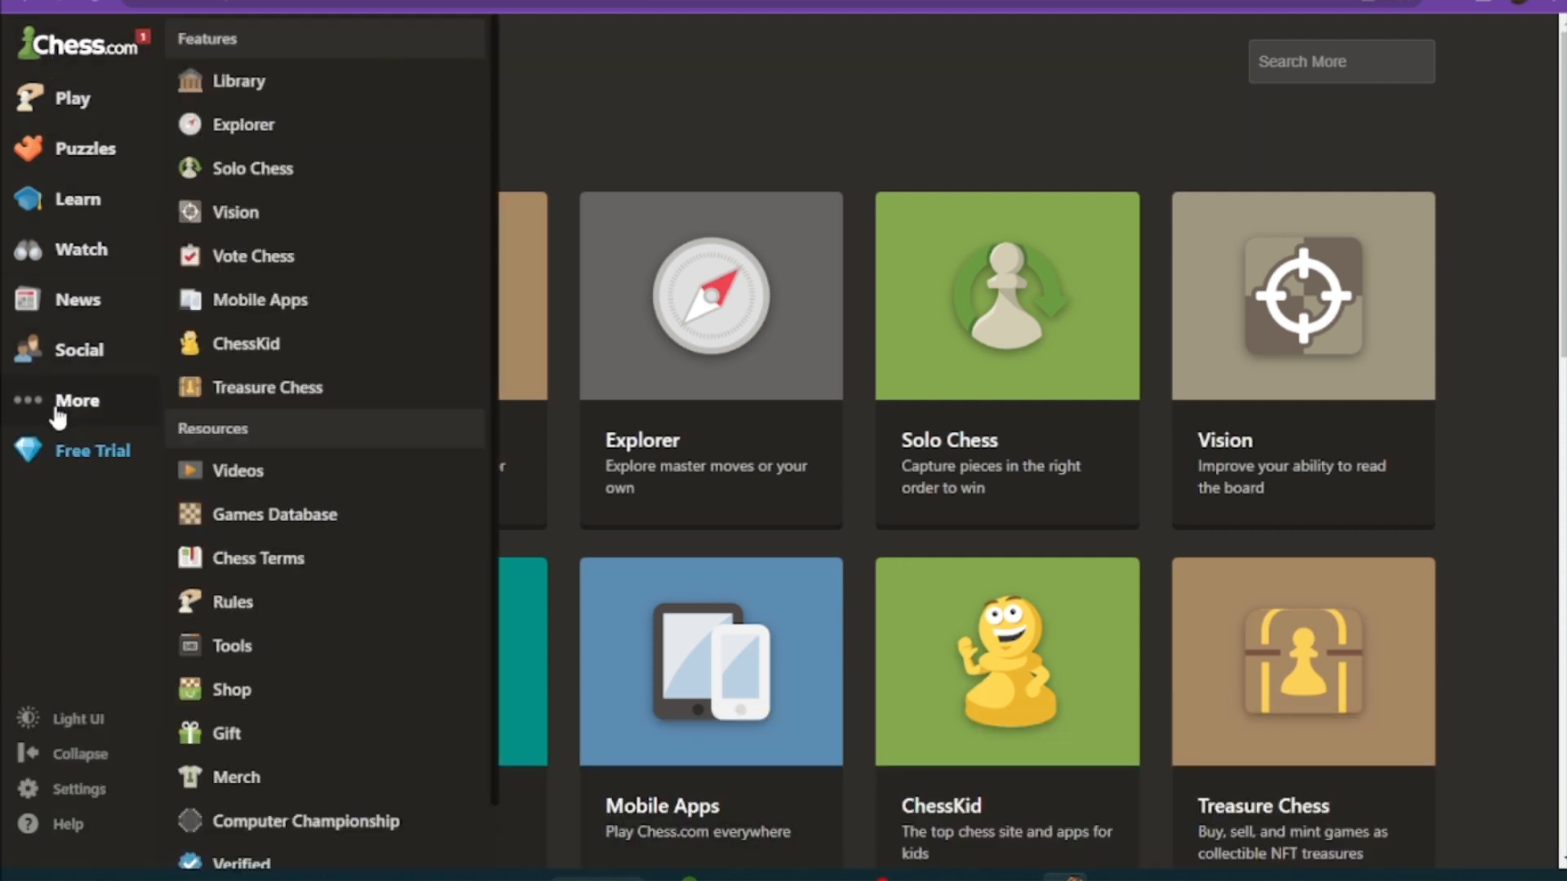
left_click(75, 402)
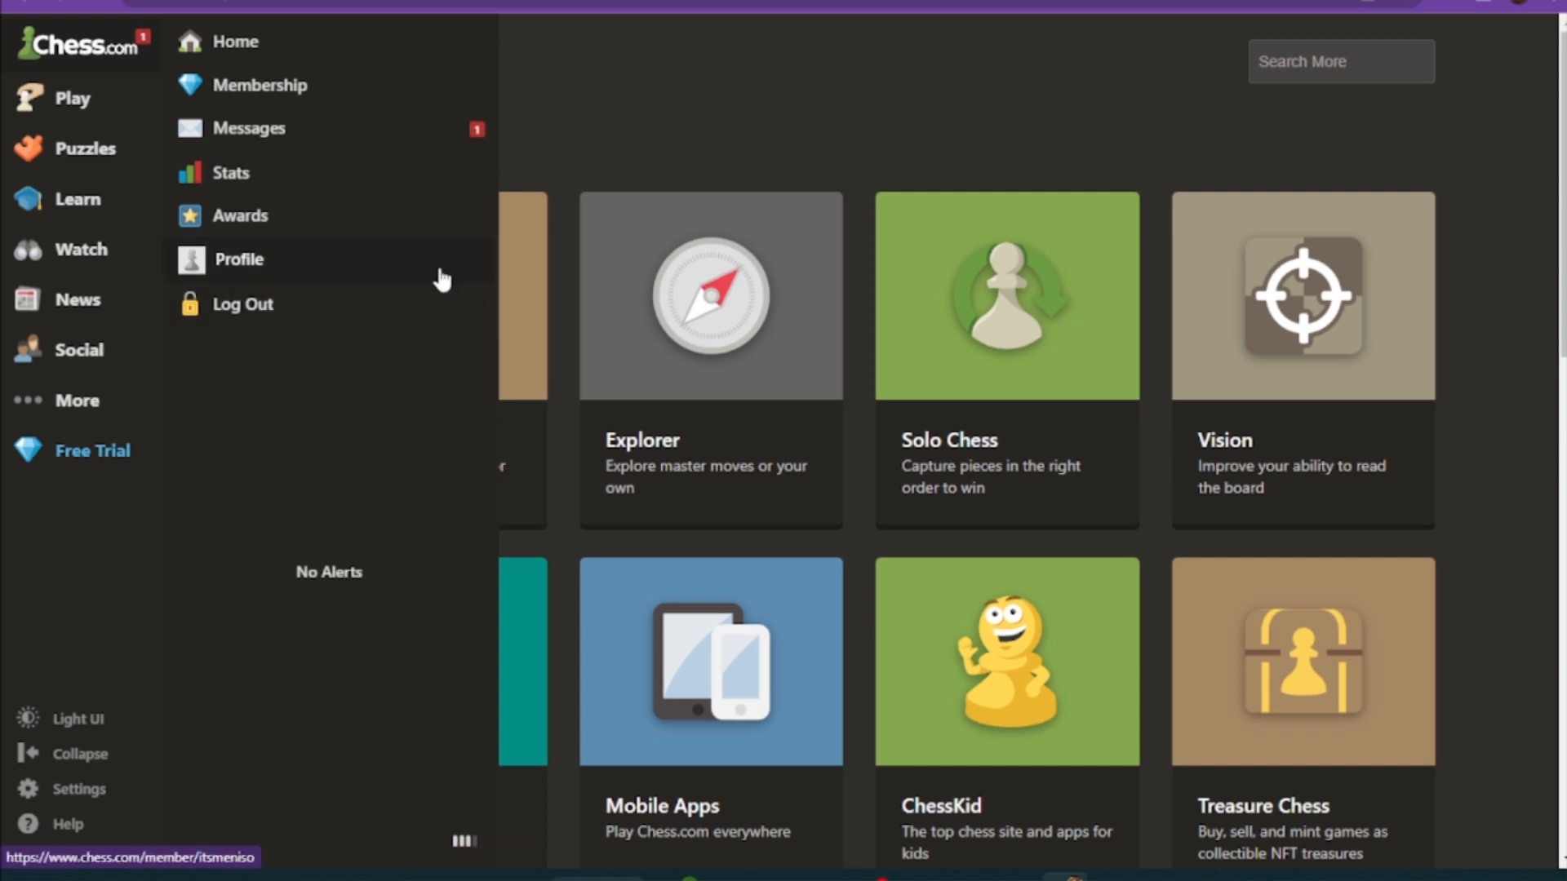
Go to the Profile settings page with editable First Name and Last Name fields
left_click(238, 258)
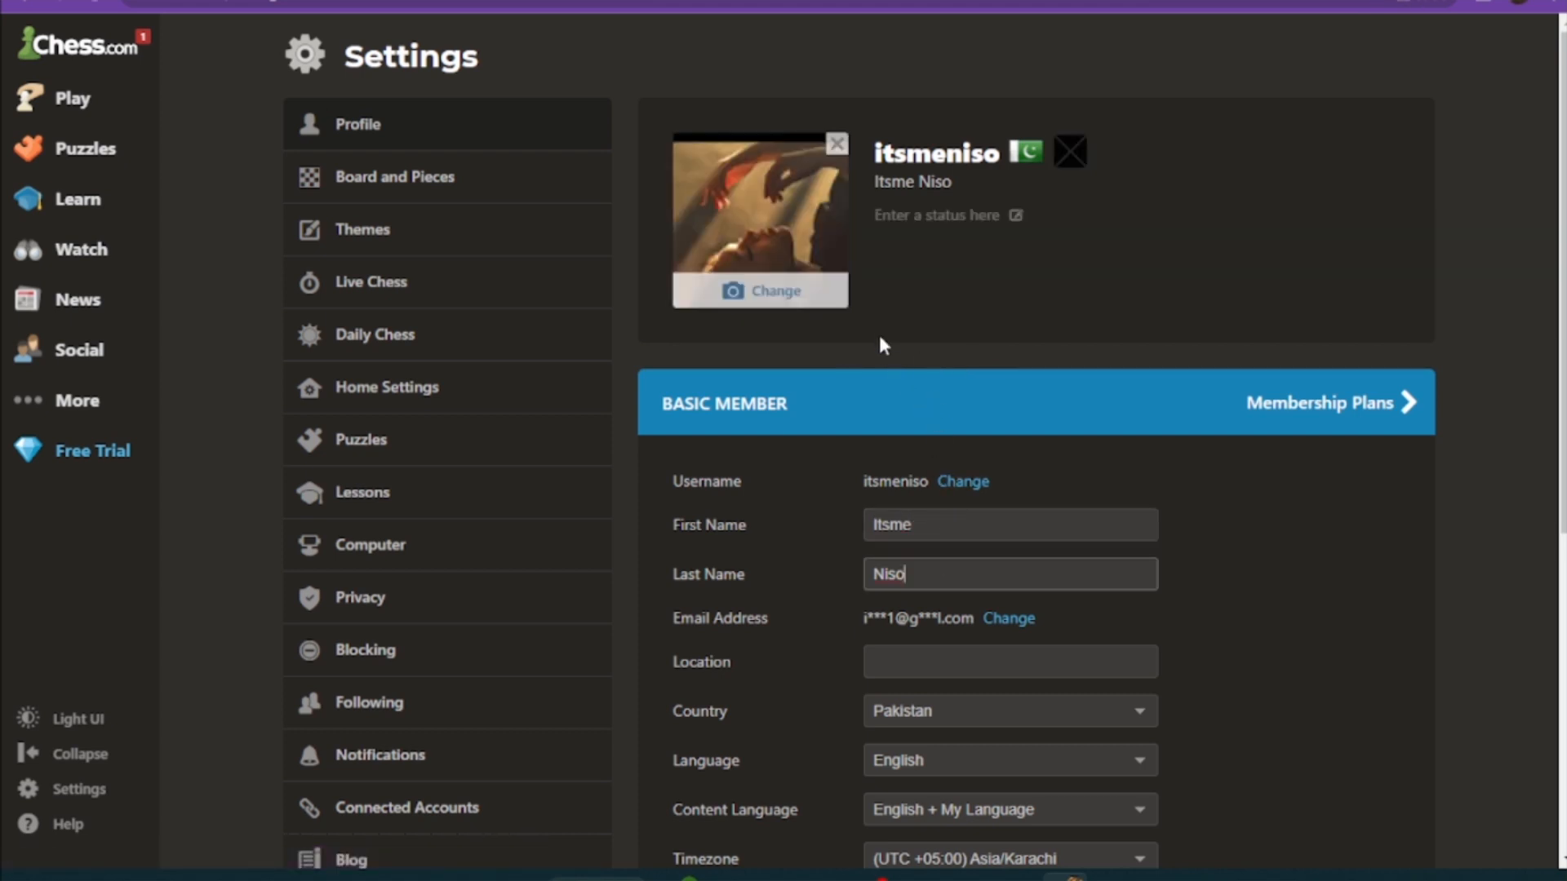
mouse_move(869, 327)
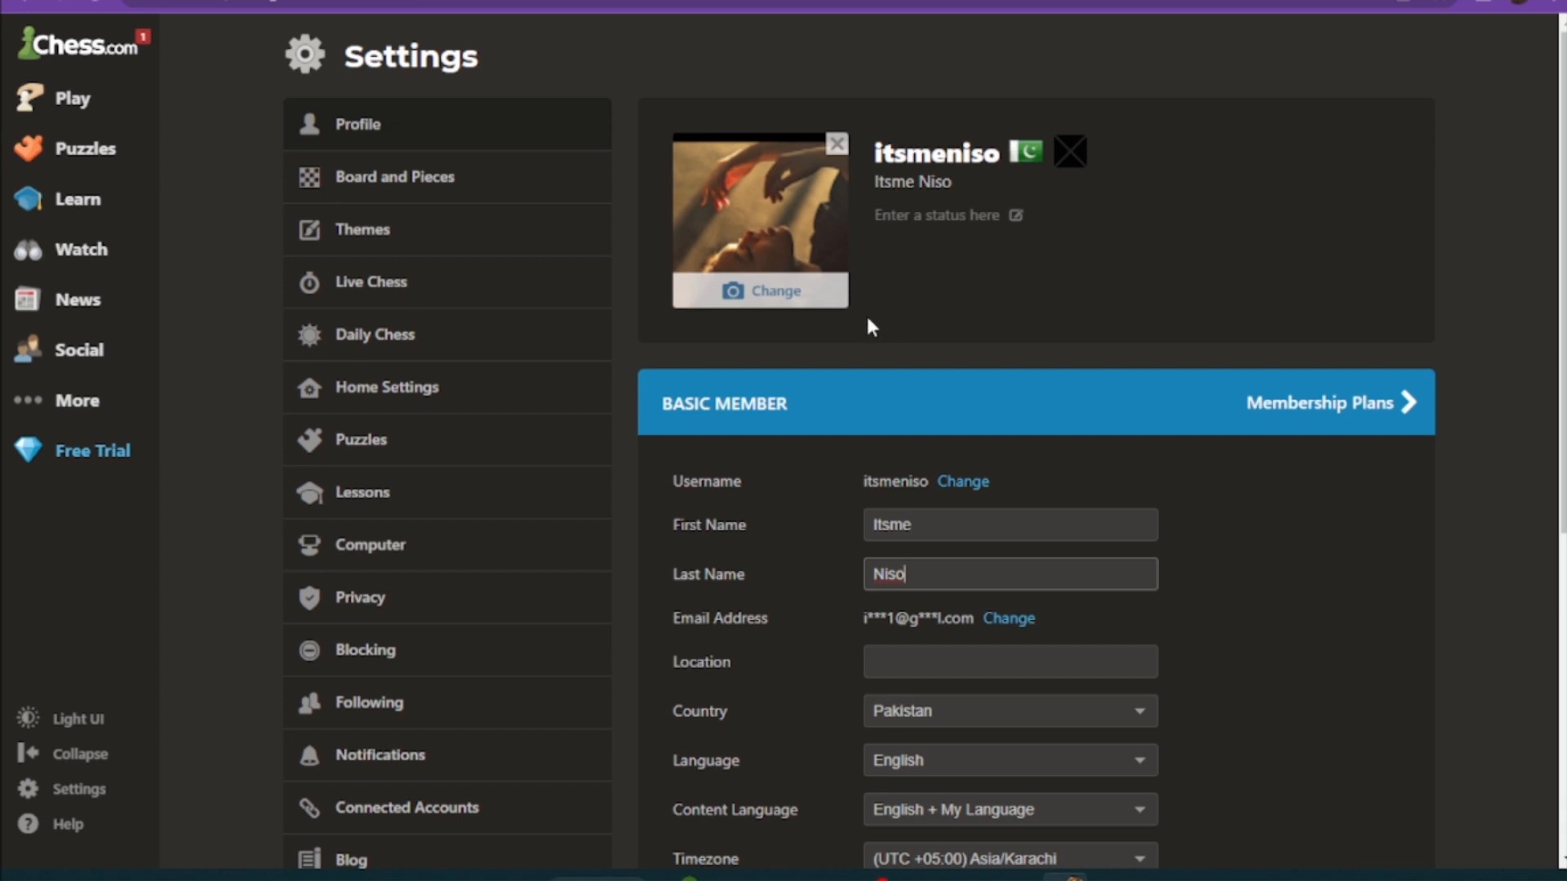